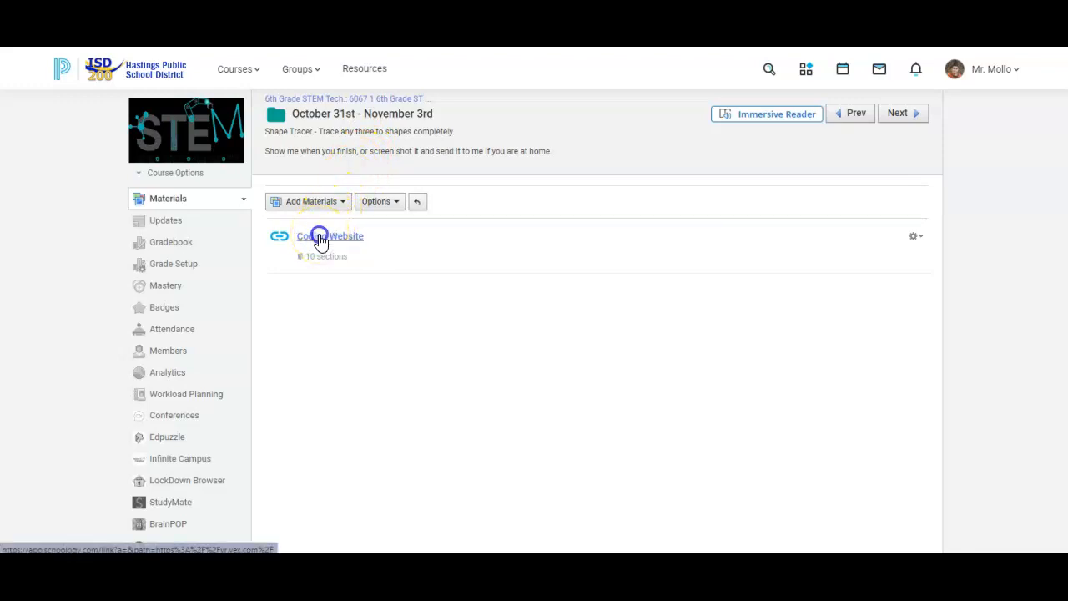
# - Follow the Course Website link past the redirect notice to VEXcode VR
pyautogui.click(329, 236)
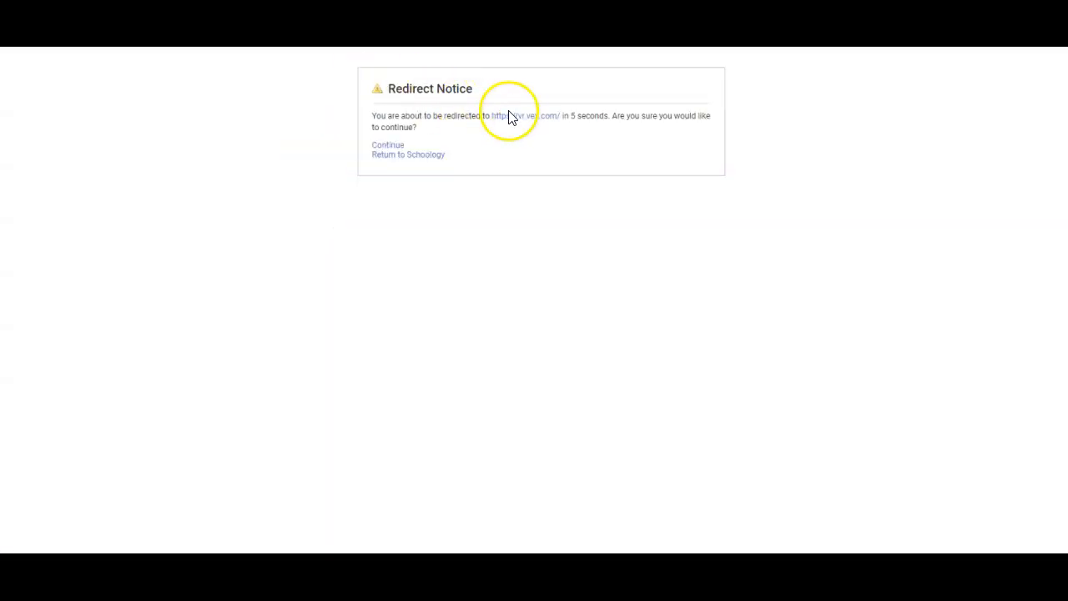
pyautogui.click(513, 116)
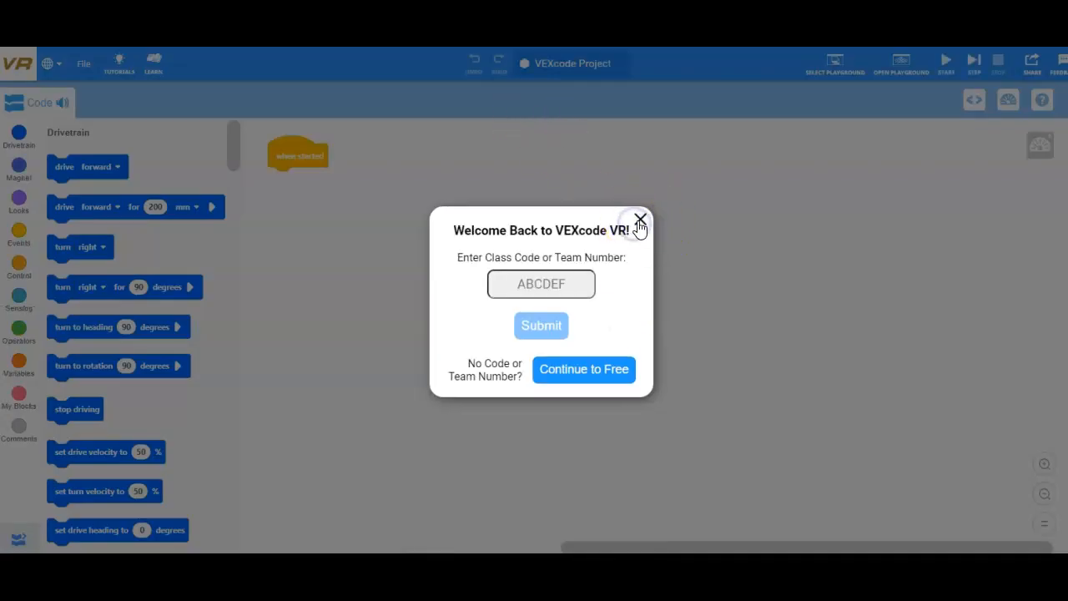
# - Dismiss the class code prompt and load the Shape Tracer playground
pyautogui.click(640, 223)
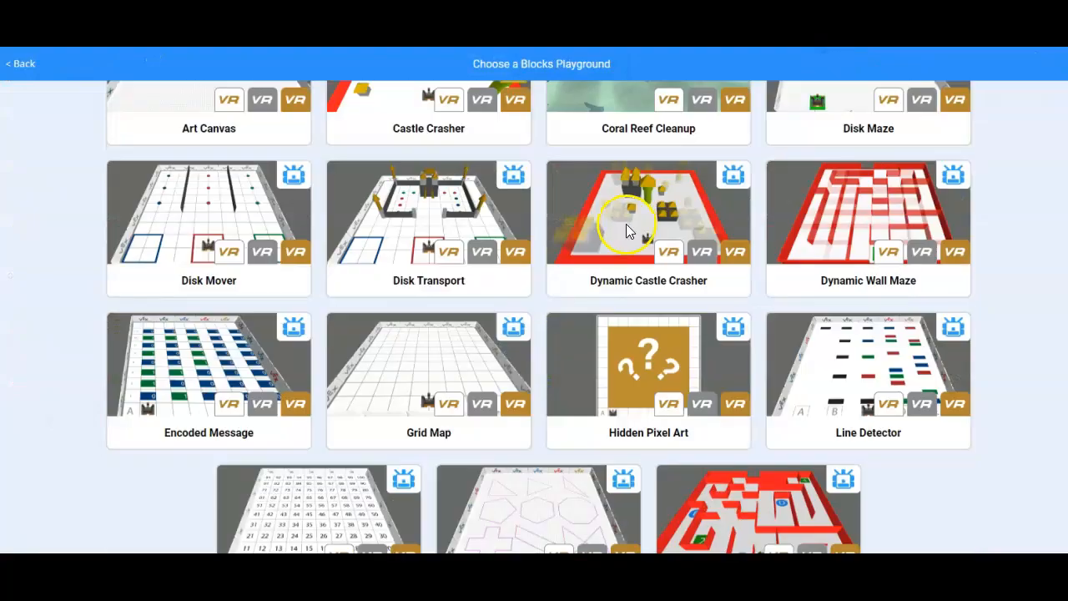
pyautogui.click(648, 212)
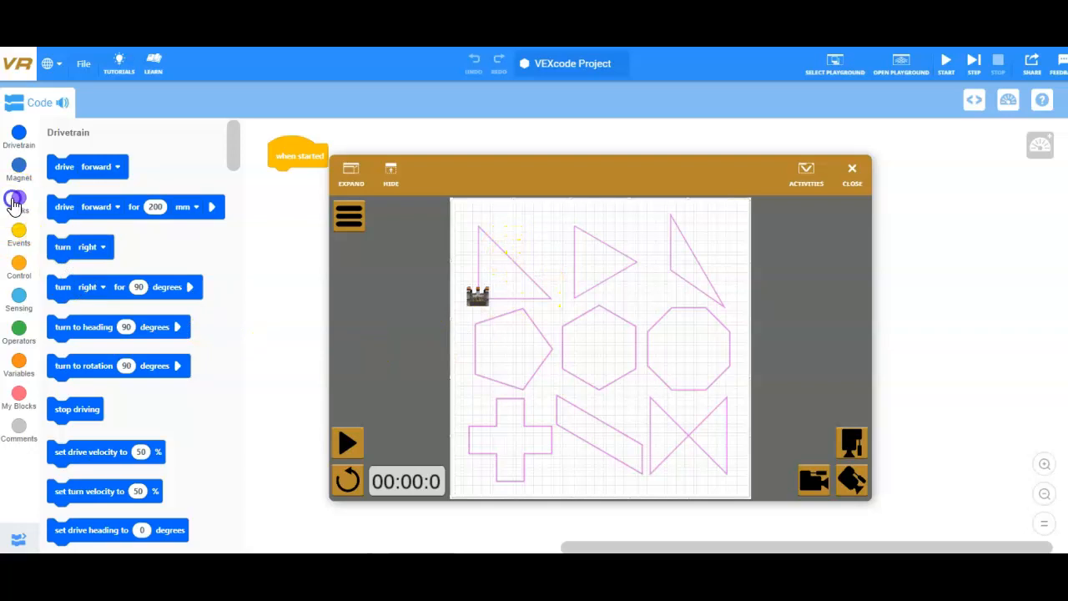
# - Build 'move pen down' then 'drive forward 500 mm', and run it
pyautogui.click(18, 204)
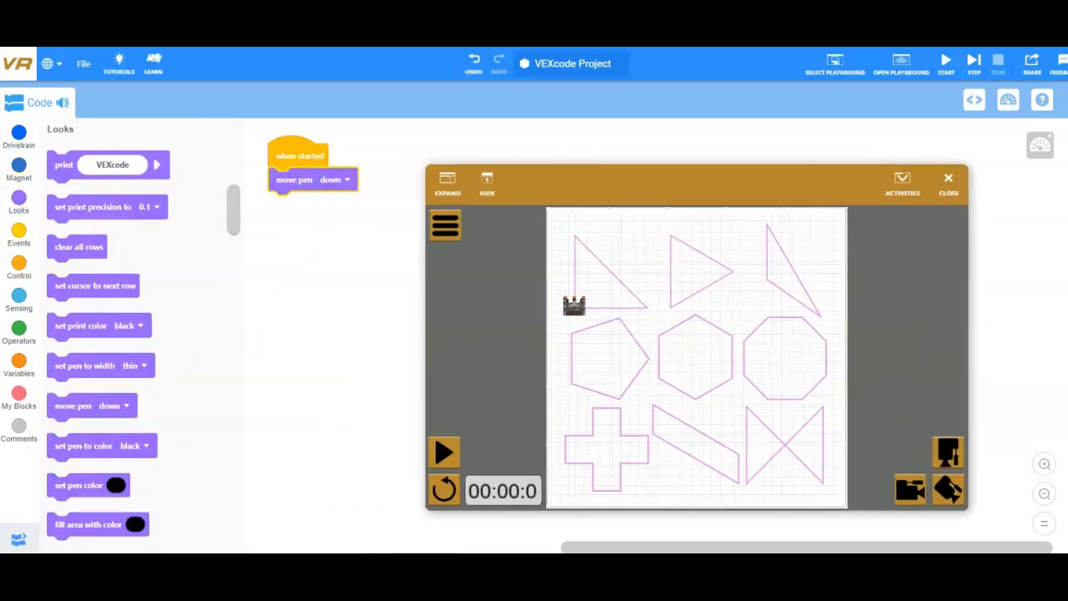
pyautogui.click(18, 133)
pyautogui.write('500')
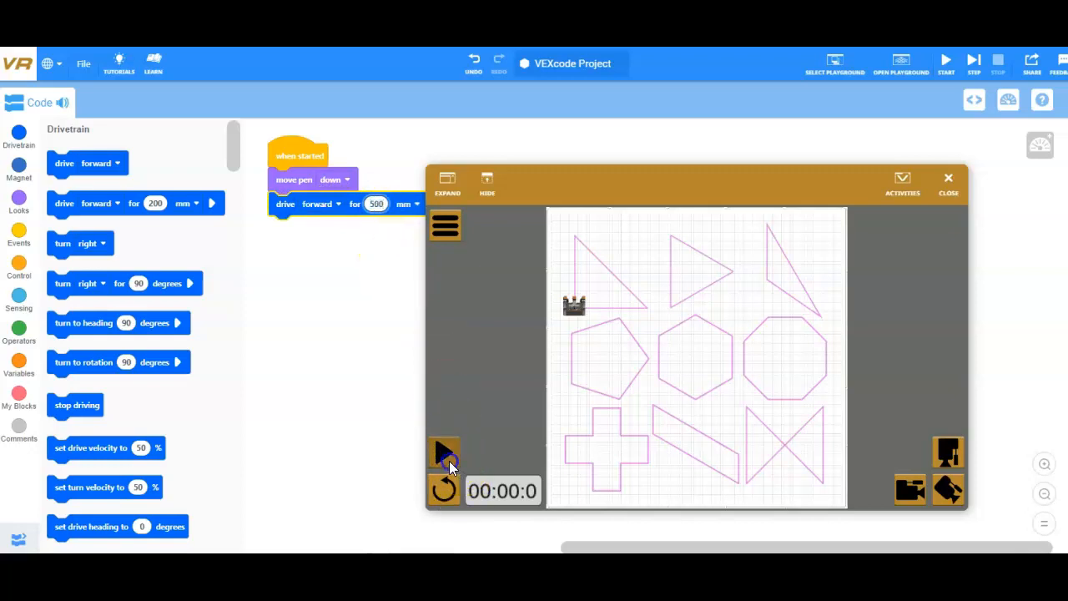
pyautogui.click(443, 450)
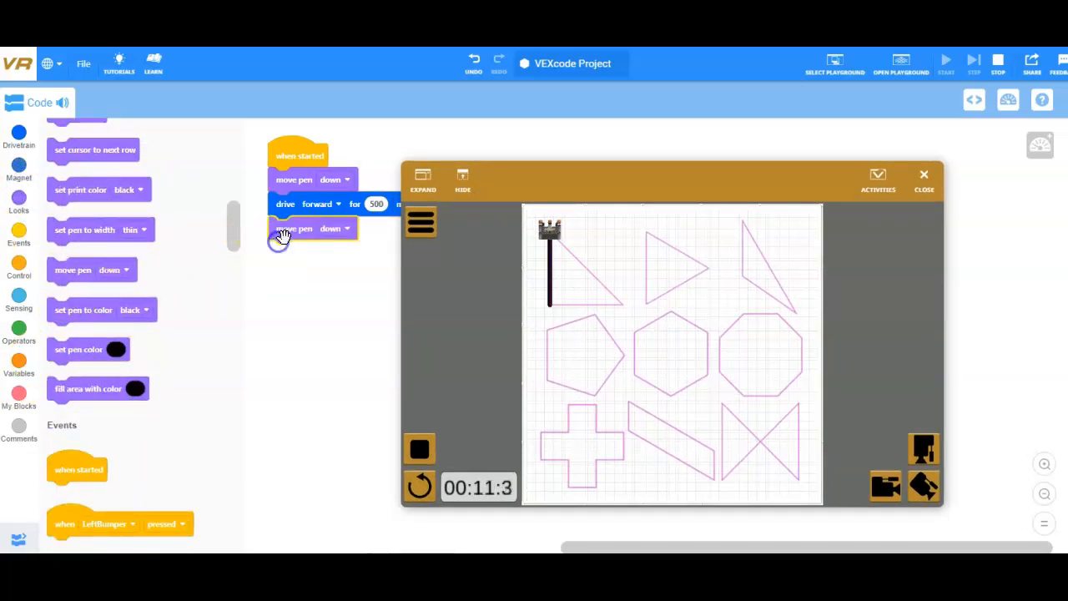
# - Set the final pen block to 'up' so the pen lifts after driving
pyautogui.click(332, 228)
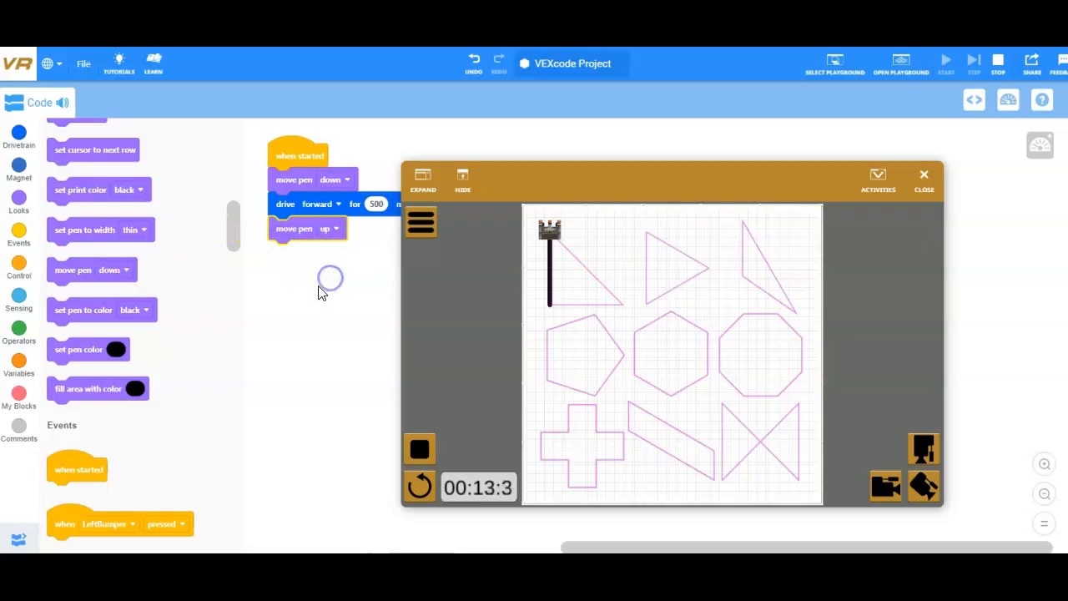
pyautogui.click(18, 135)
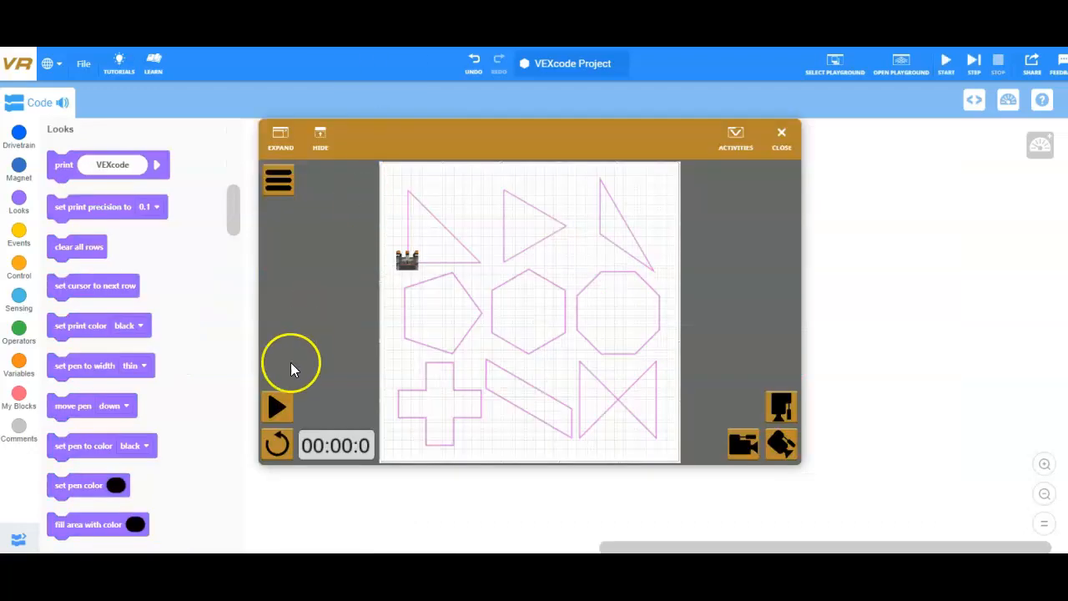
# - Run the program to trace the top-left triangle in black
pyautogui.click(277, 407)
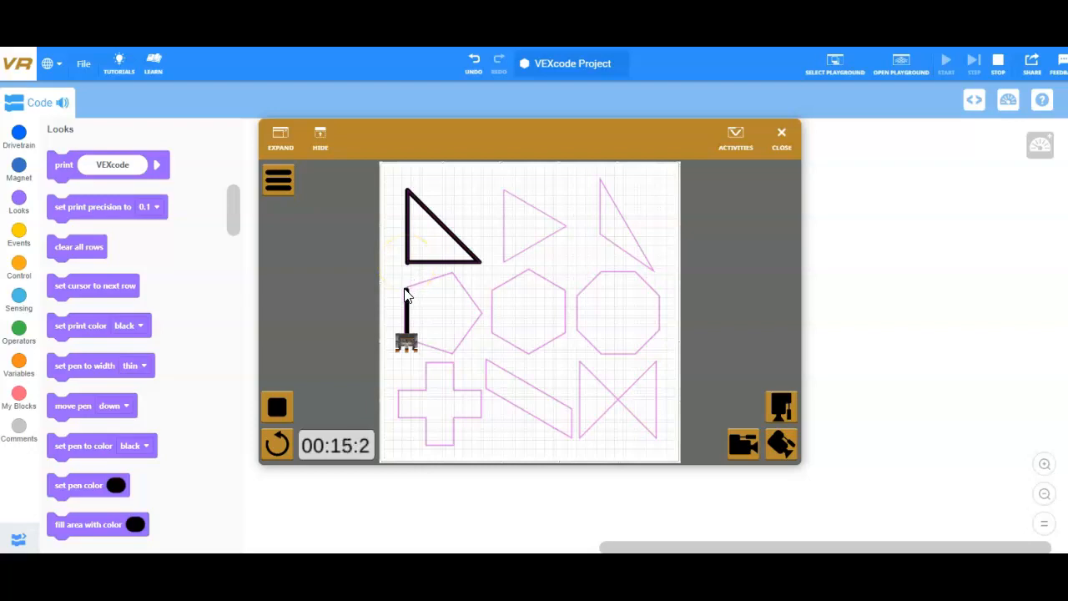
pyautogui.moveTo(480, 292)
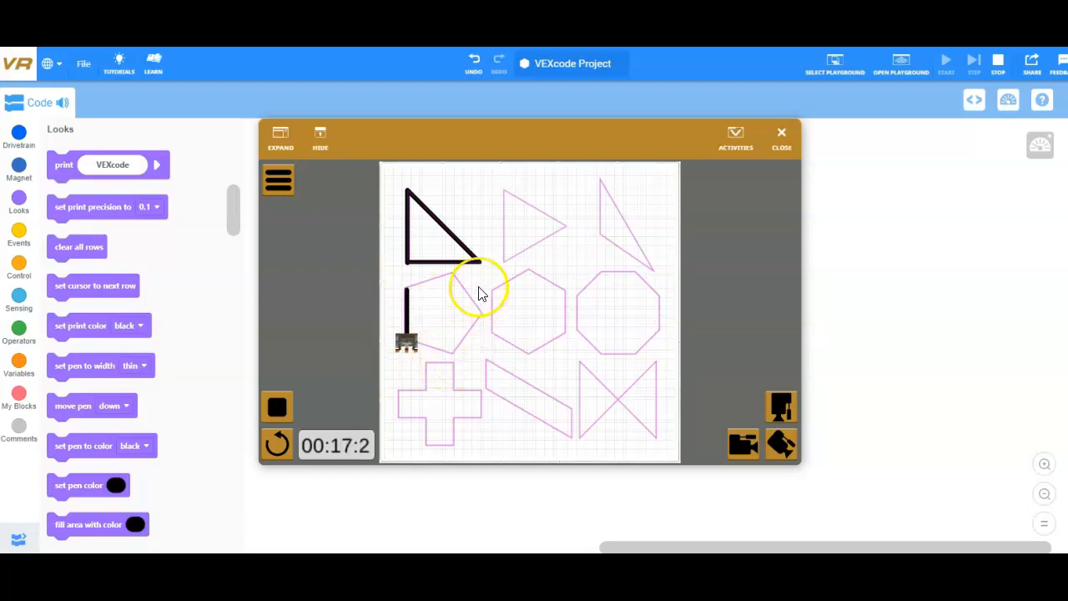